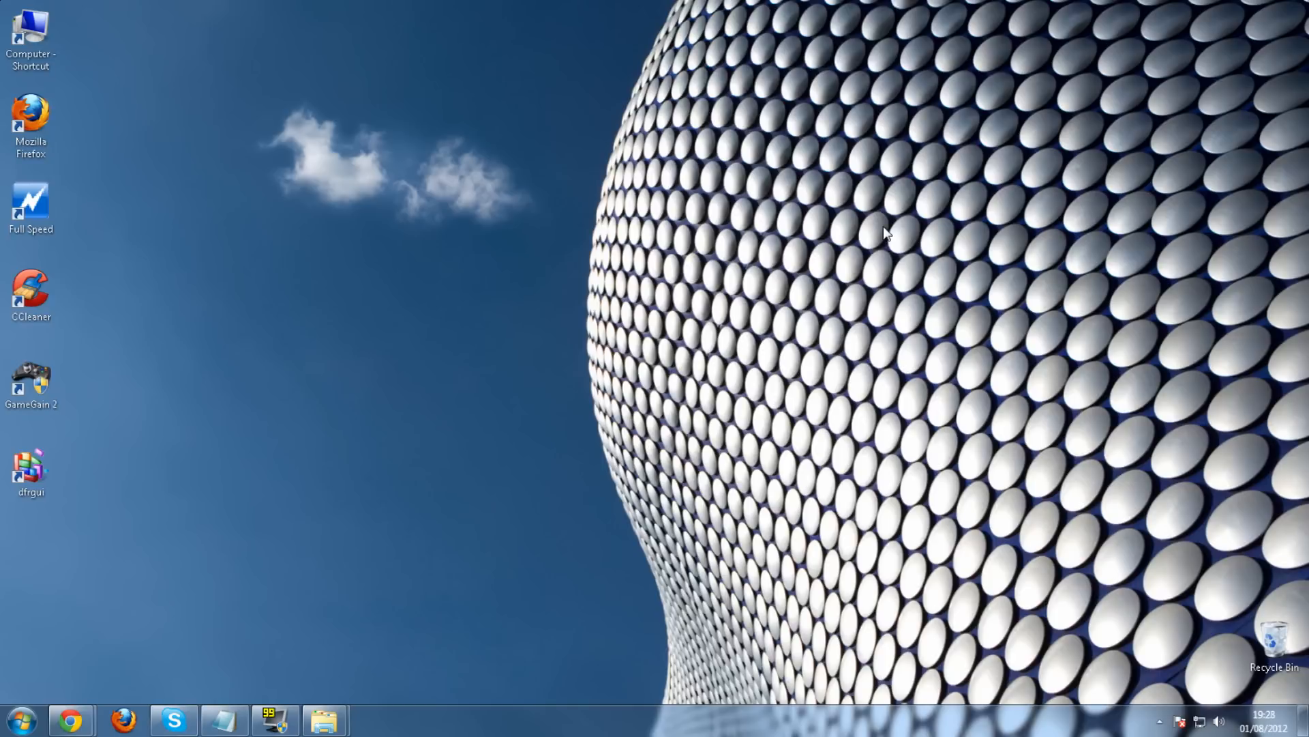
mouse_move(1082, 610)
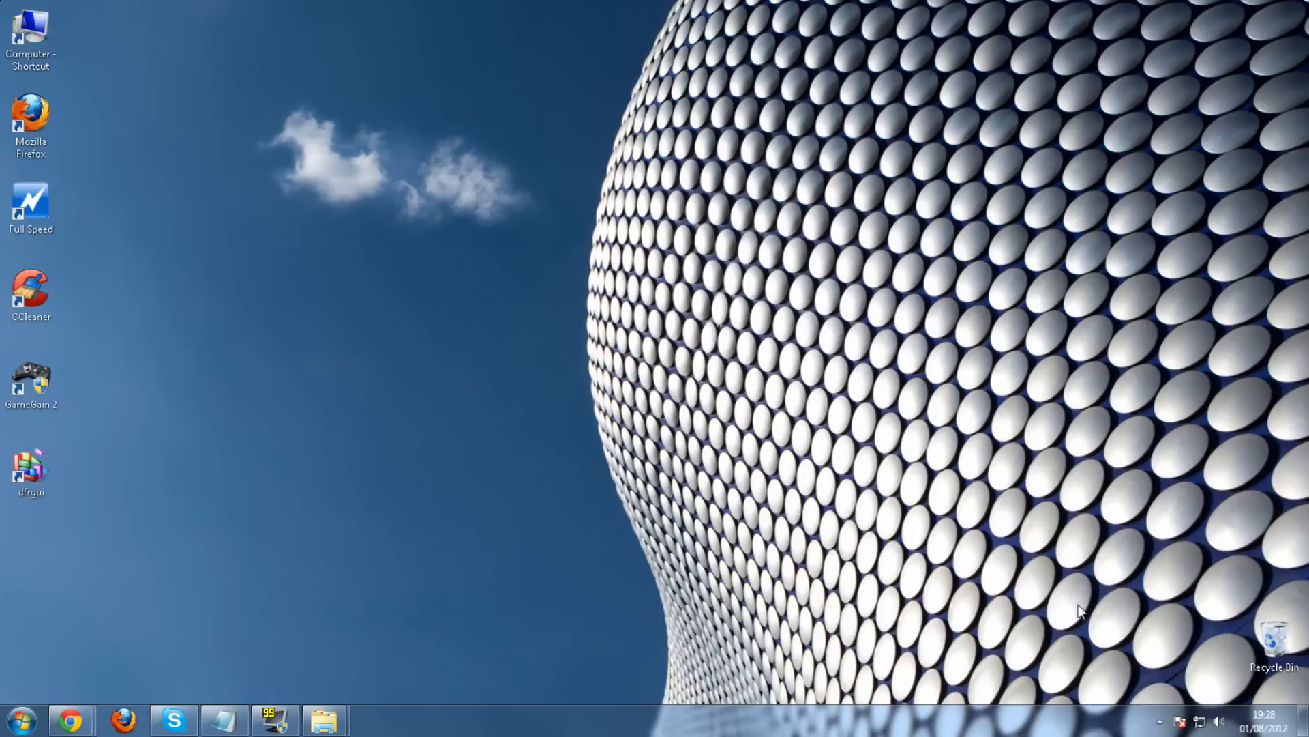
mouse_move(1160, 721)
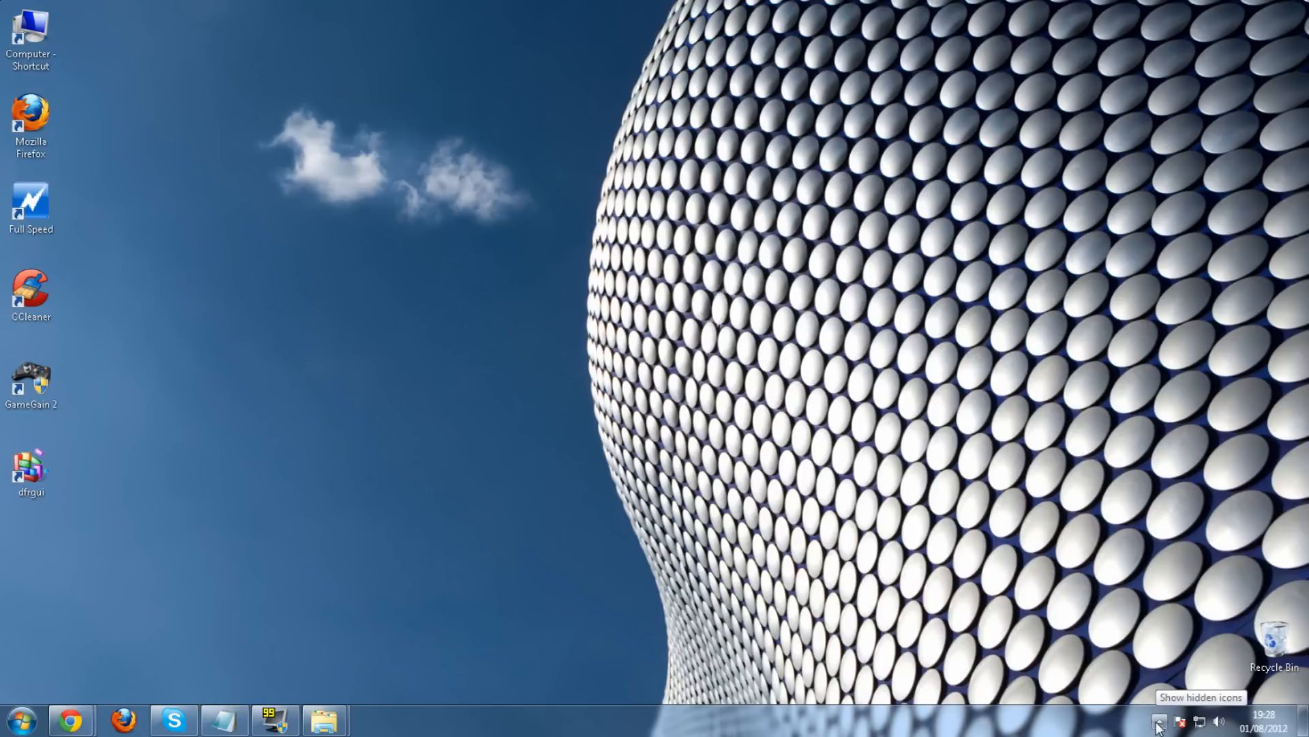
Step: Reveal the hidden tray apps, then launch CCleaner and answer its cookie scan prompt
left_click(1160, 720)
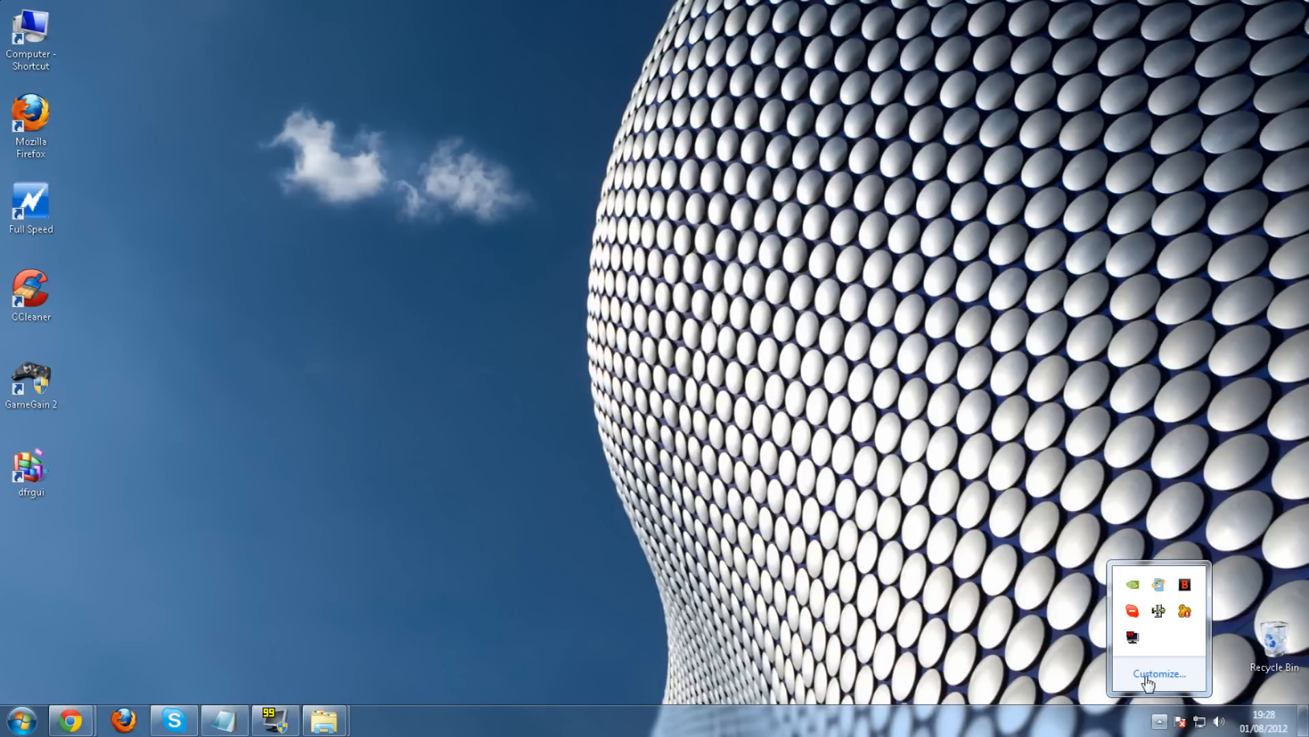
mouse_move(1185, 586)
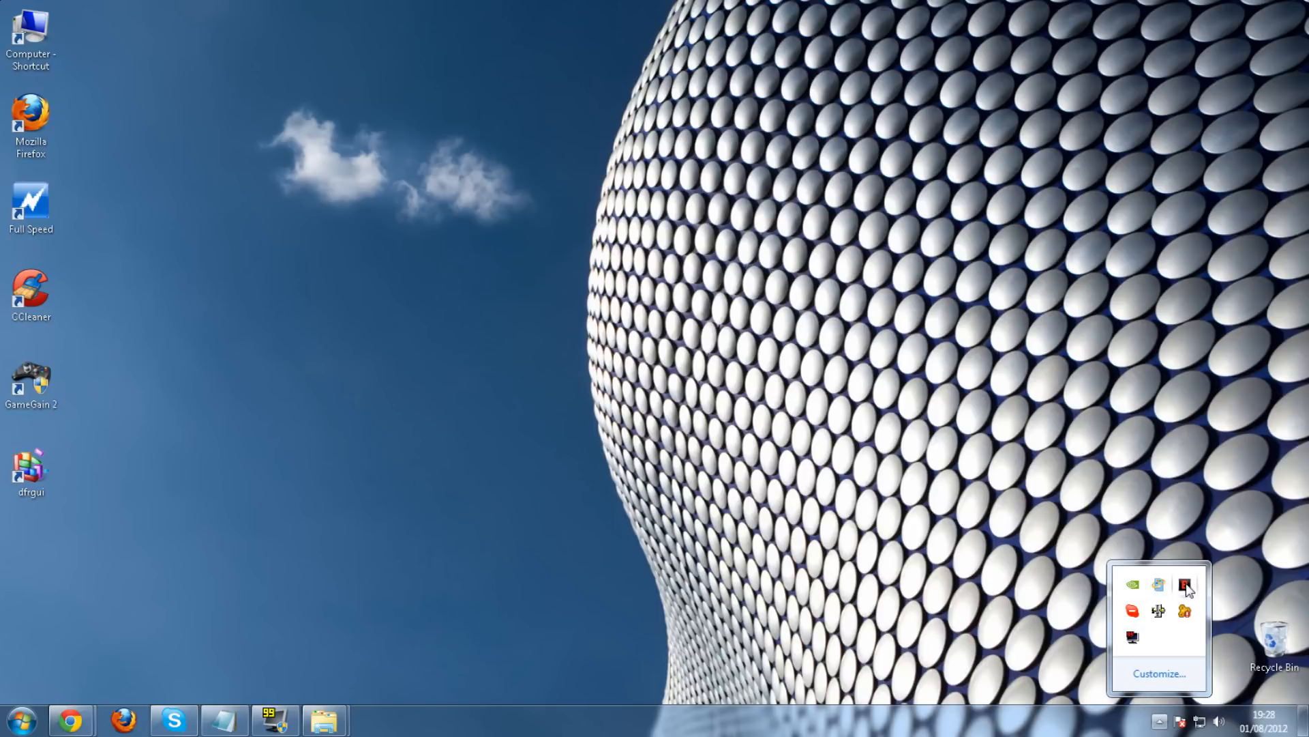
mouse_move(1136, 600)
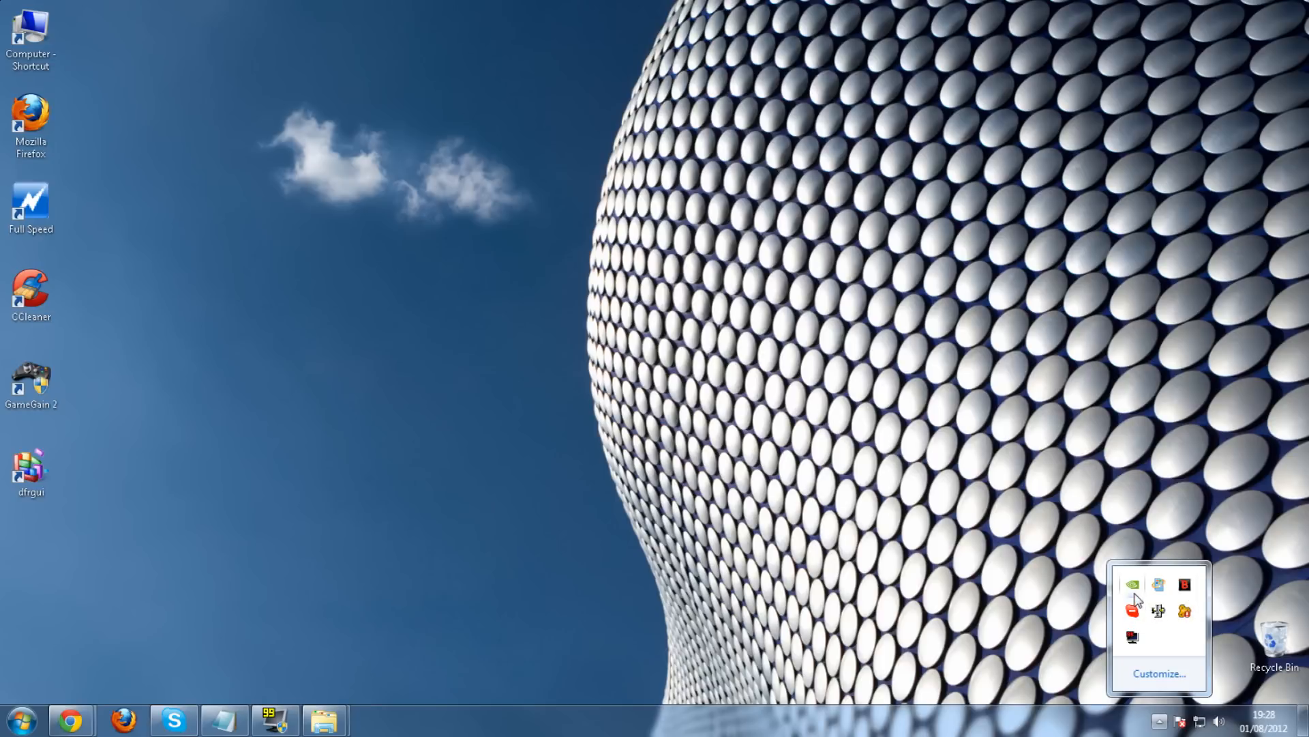
mouse_move(916, 497)
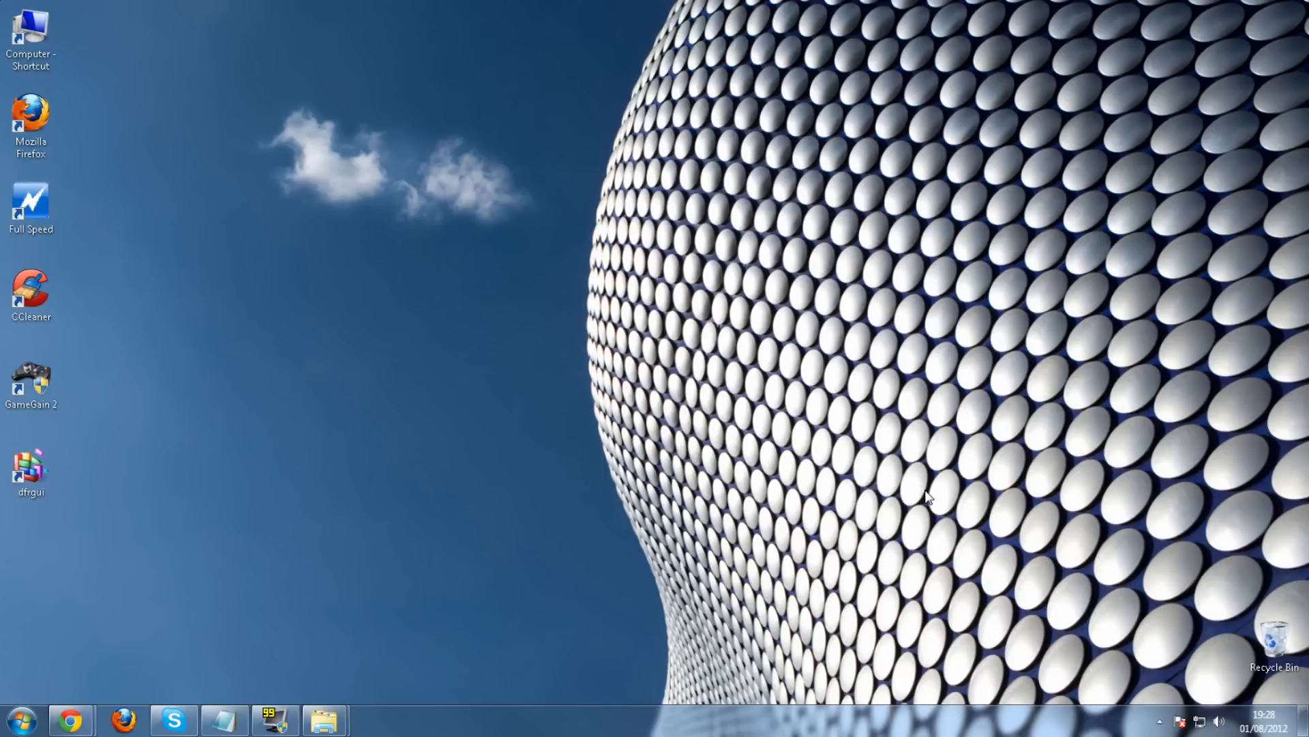
left_click(32, 292)
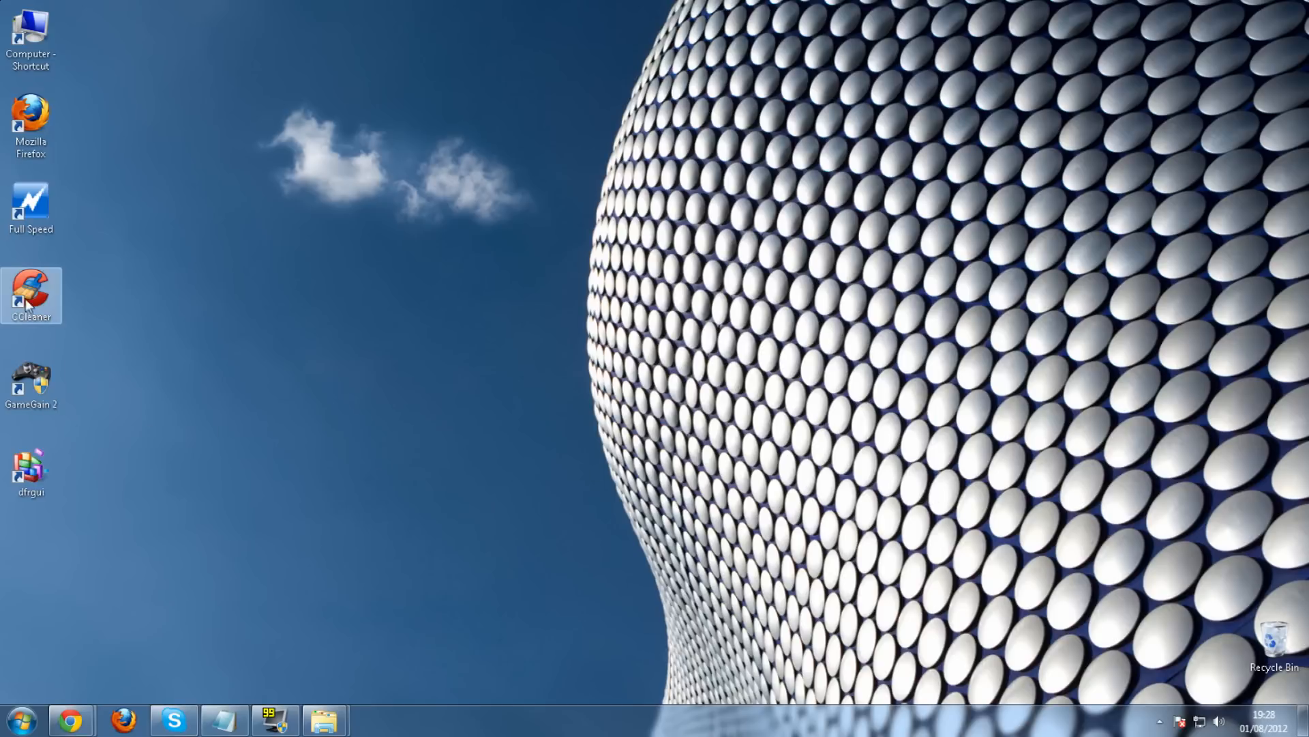
double_click(31, 296)
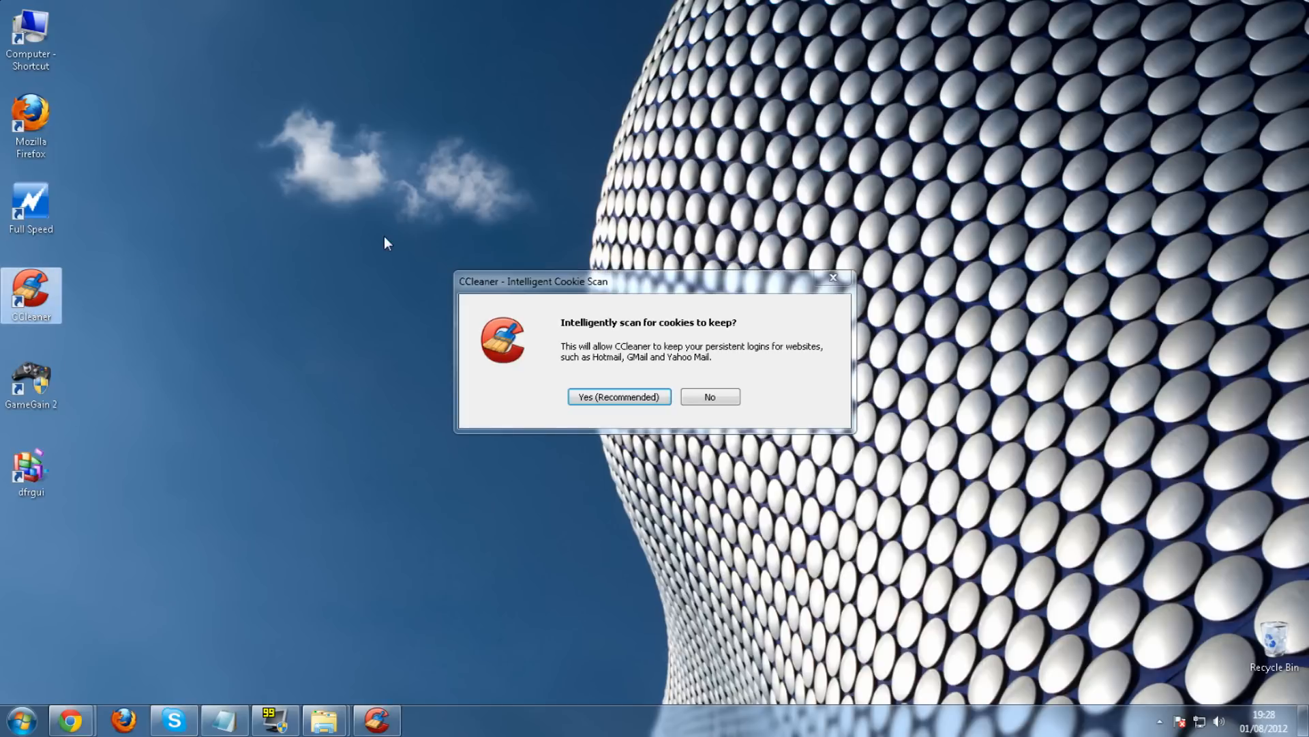
left_click(618, 395)
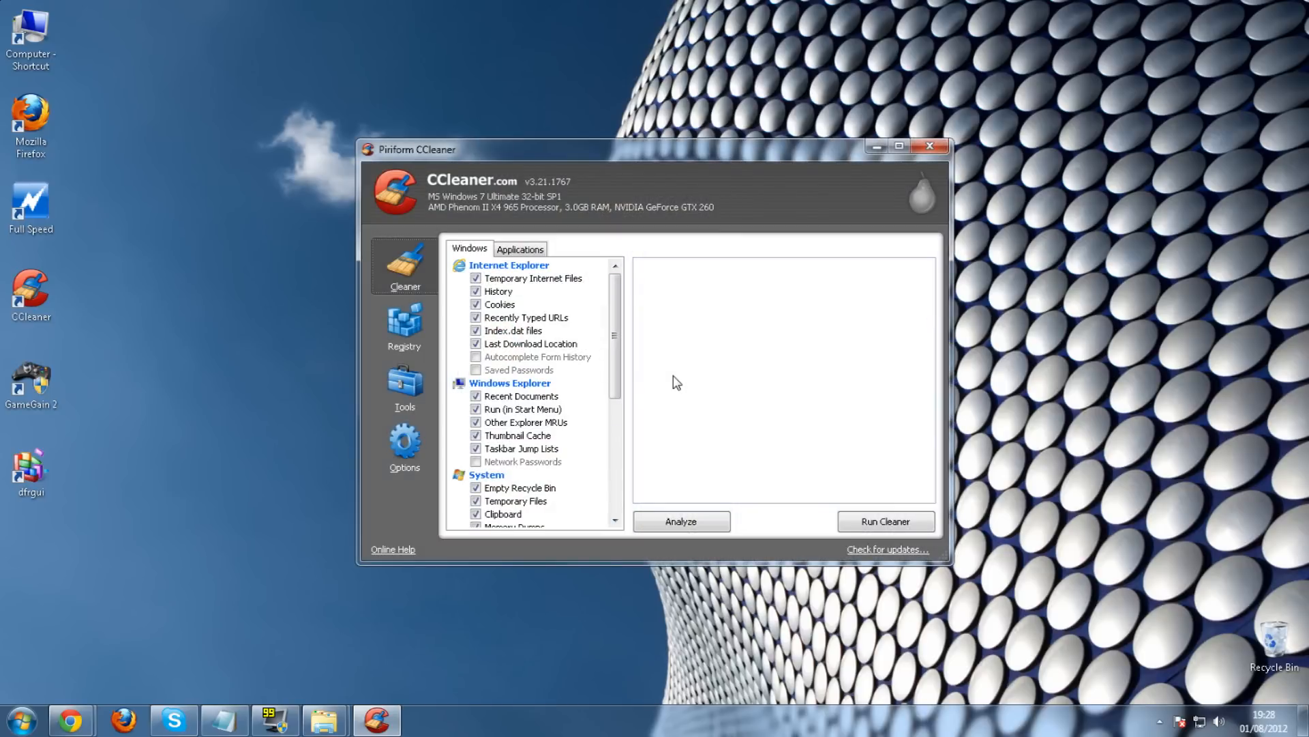
mouse_move(613, 357)
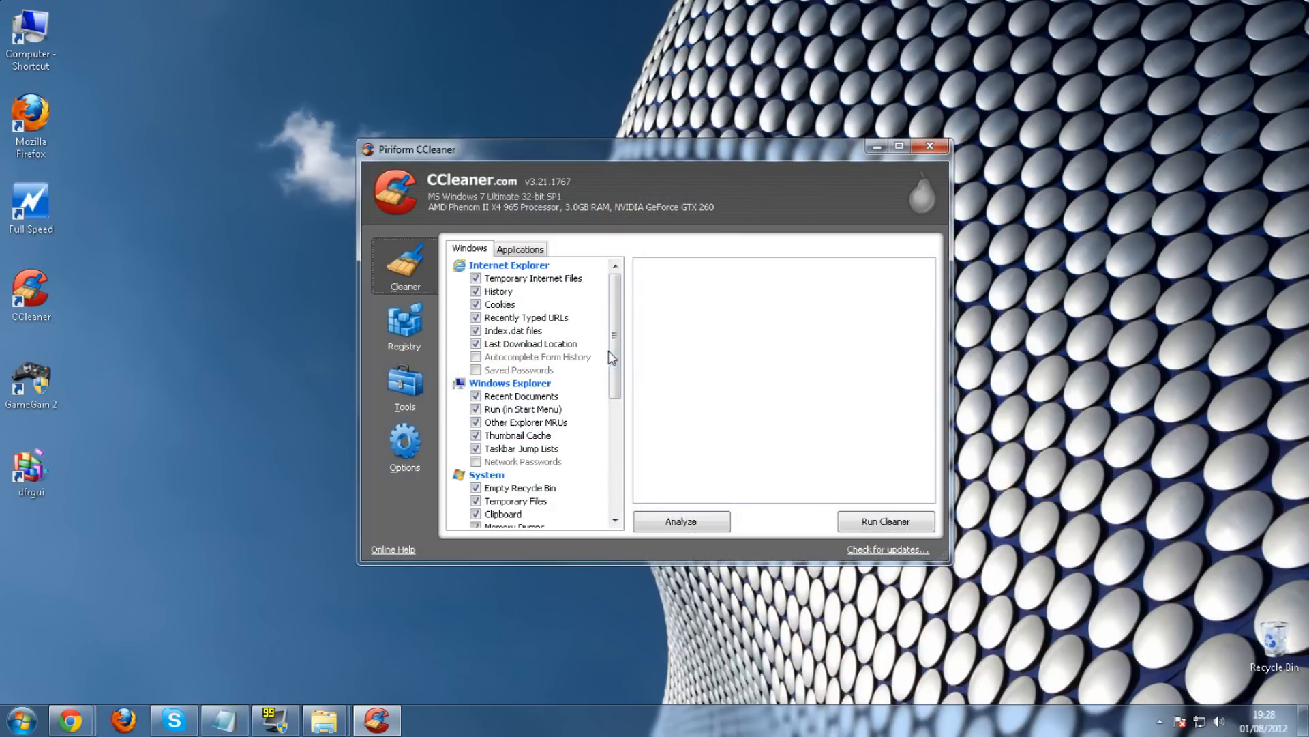
Step: Leave CCleaner and launch GameGain 2 from its desktop shortcut
scroll("down", 3)
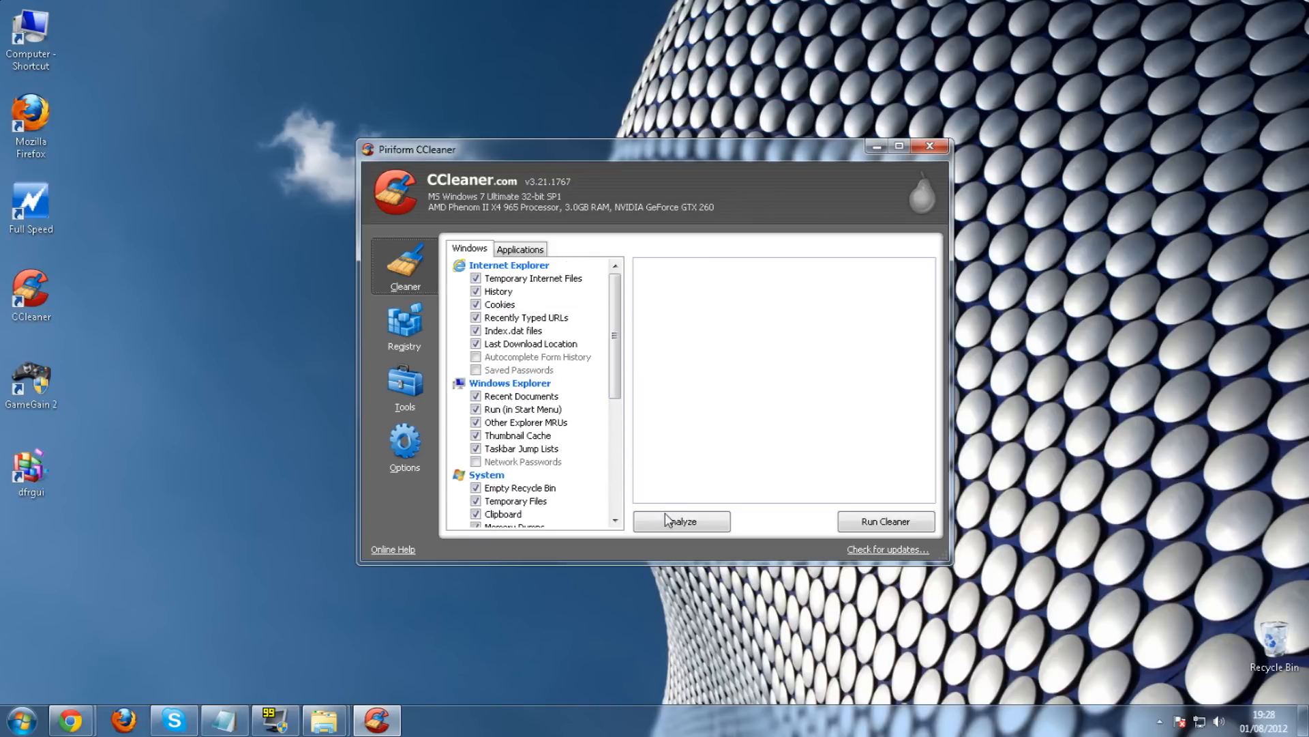
mouse_move(667, 509)
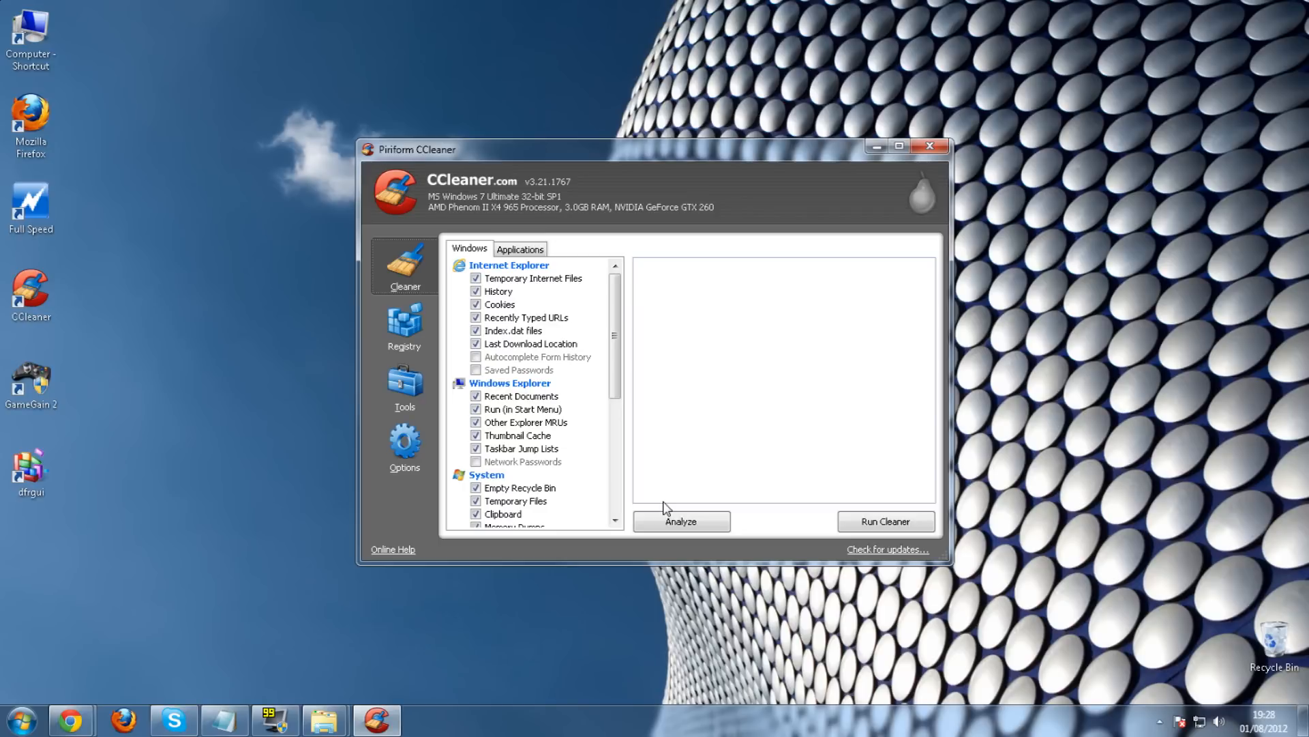
left_click(929, 146)
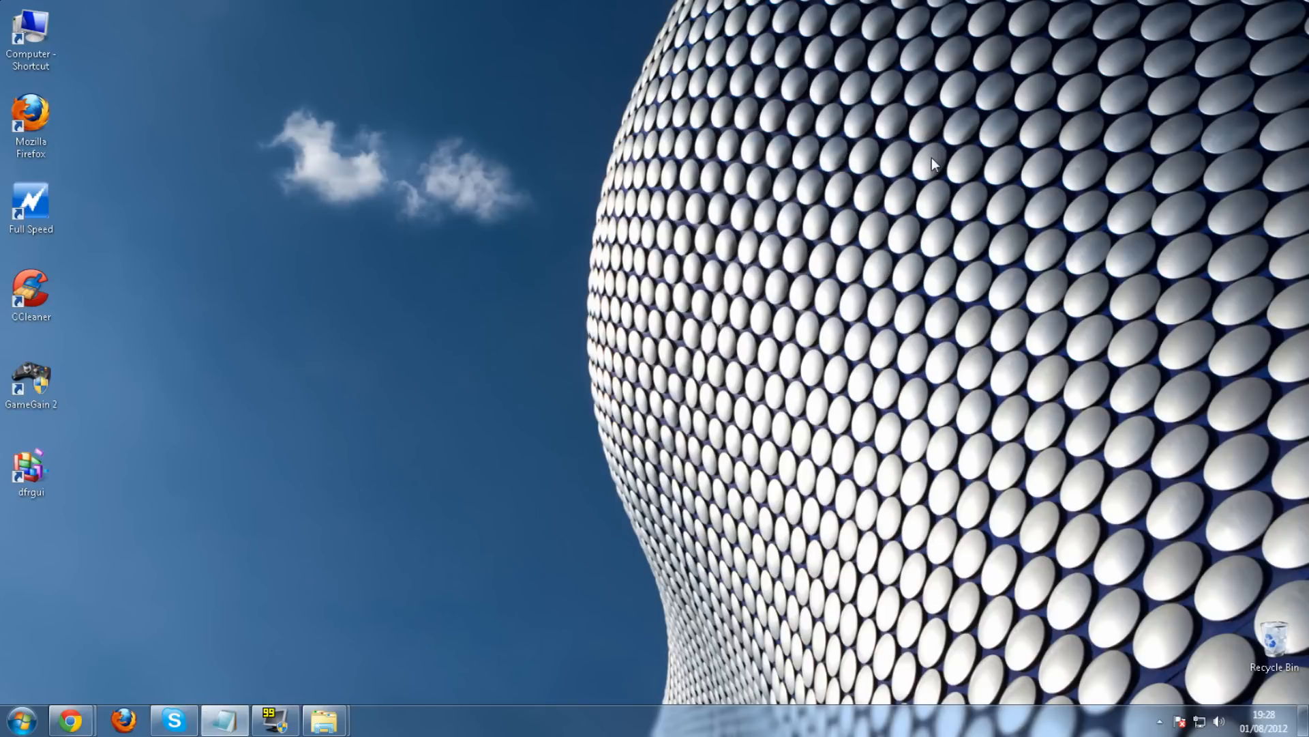
left_click(32, 380)
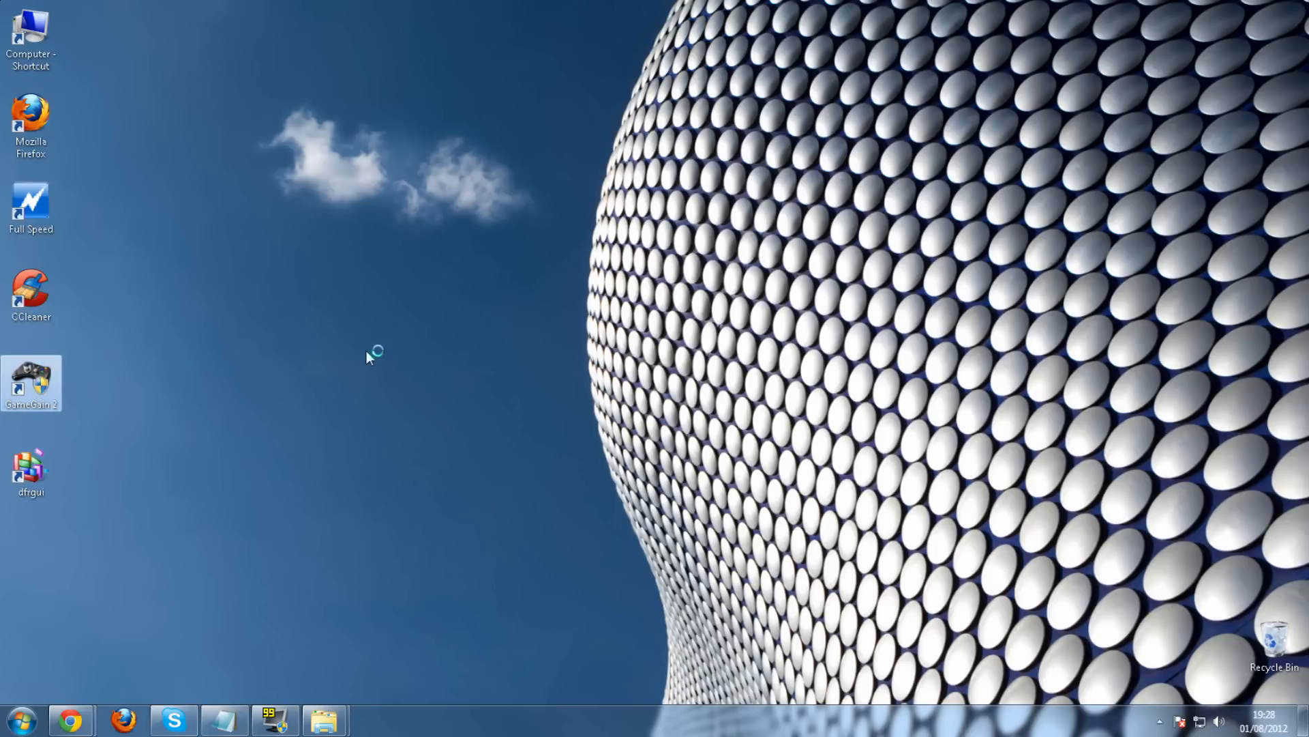
double_click(32, 383)
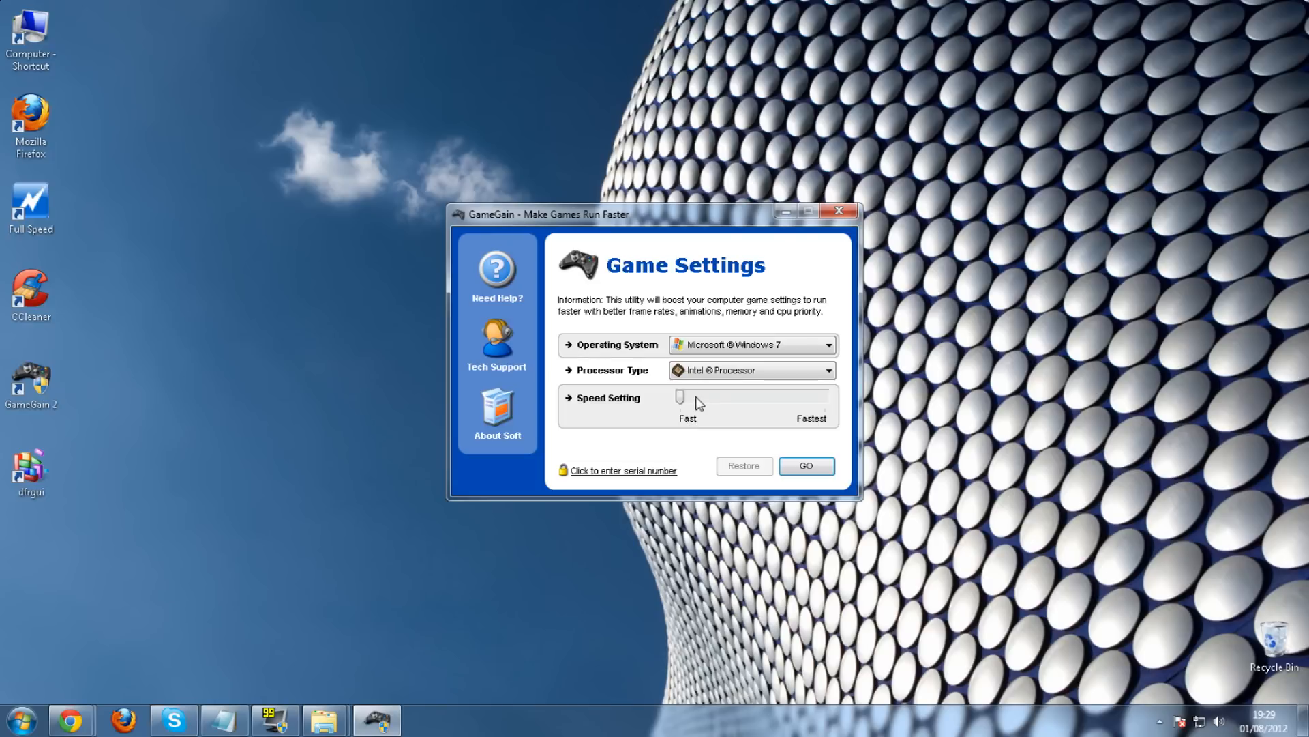
Step: Apply GameGain's game speed settings for Windows 7 with the GO button
left_click(804, 466)
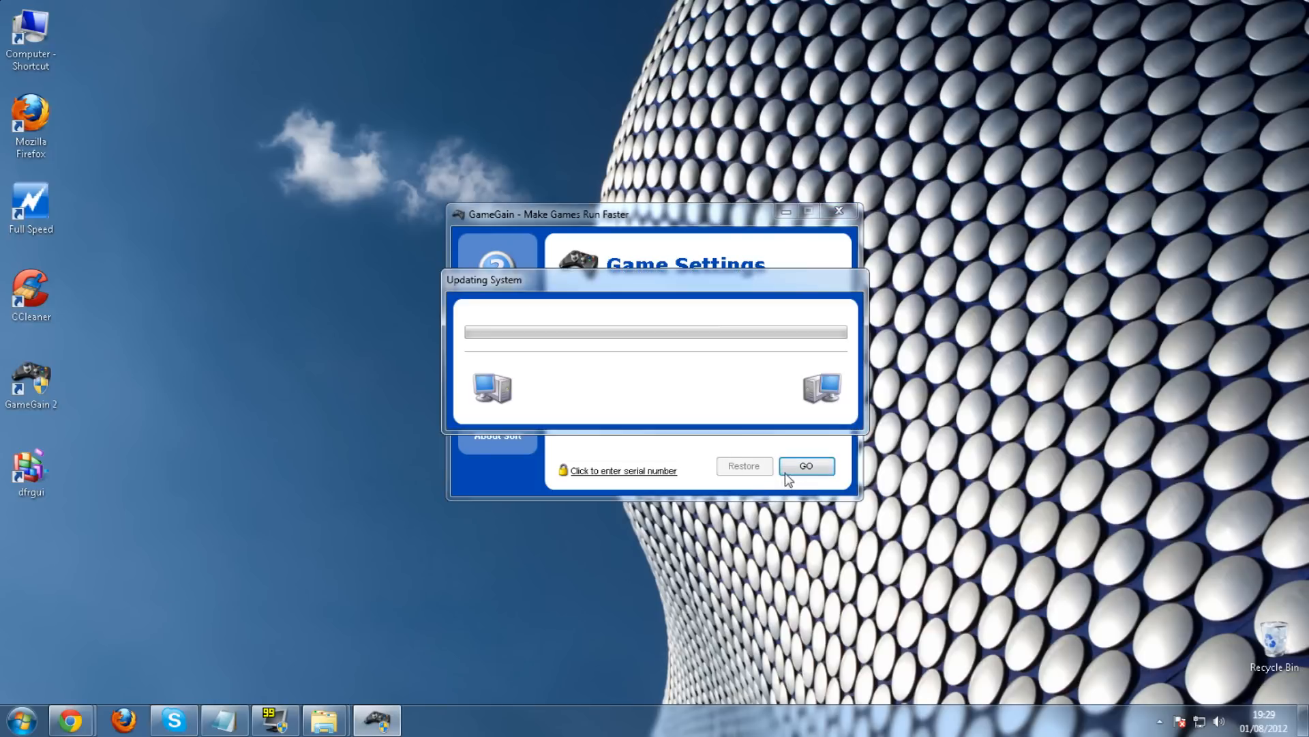
left_click(805, 465)
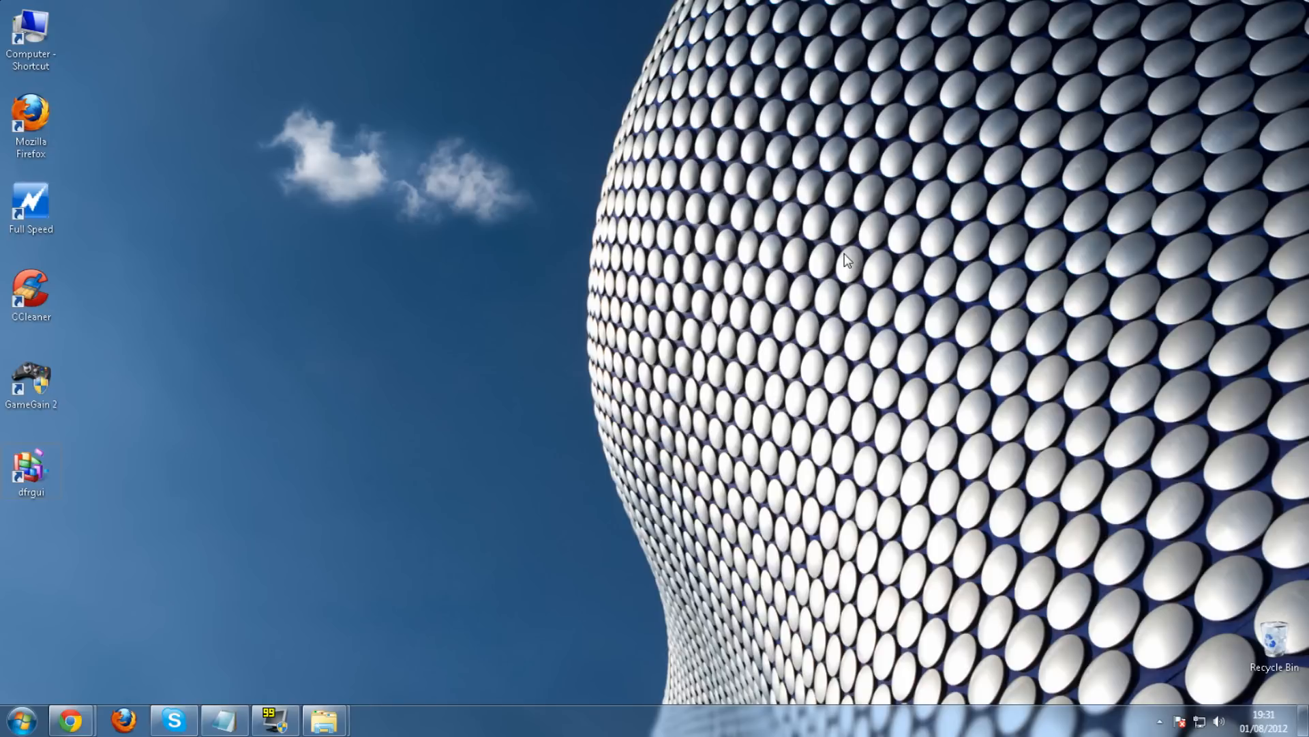
mouse_move(47, 208)
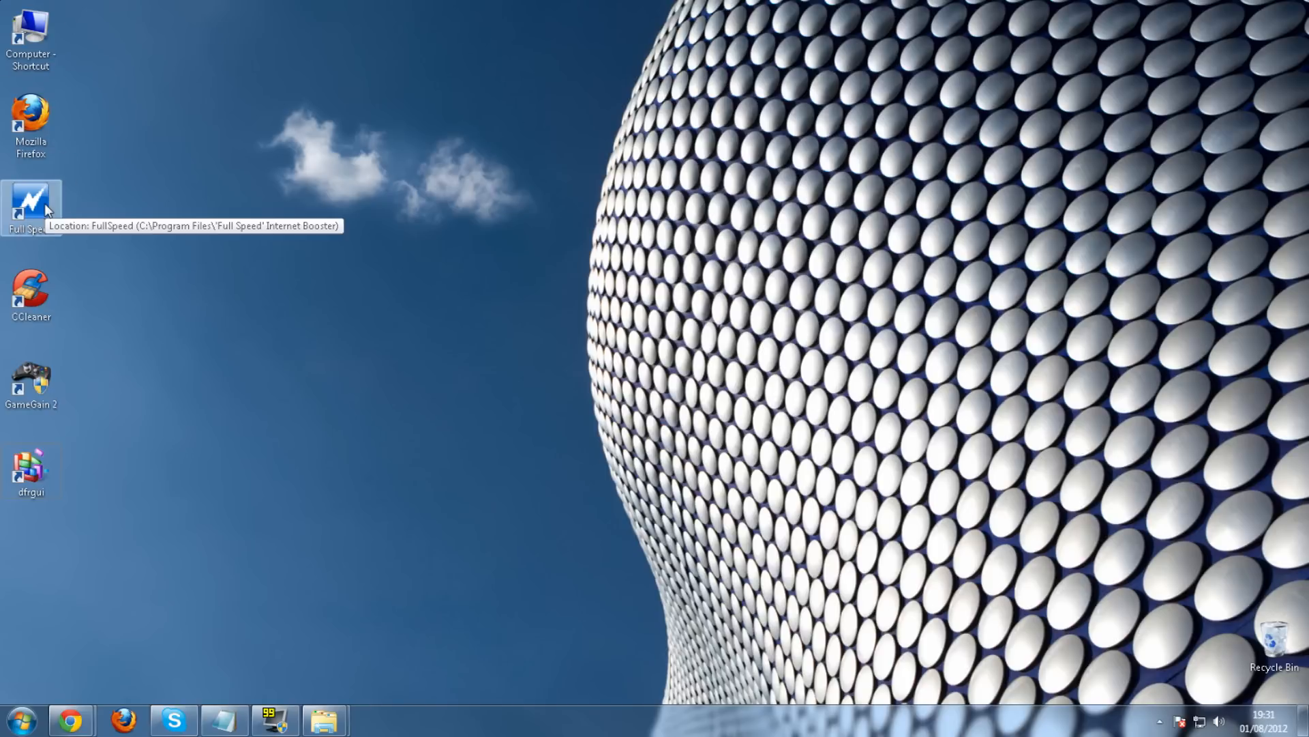
double_click(31, 205)
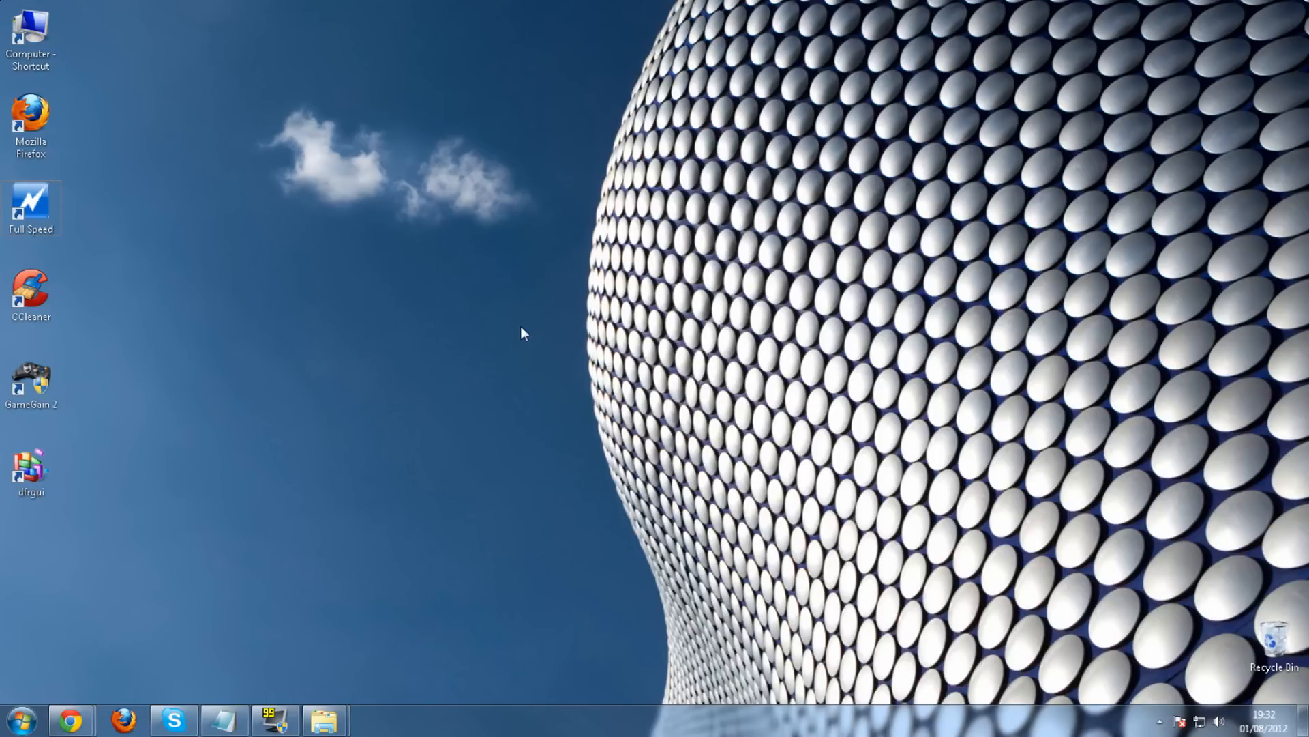
Step: Reach the System page via Start > Control Panel > System and Security
left_click(20, 718)
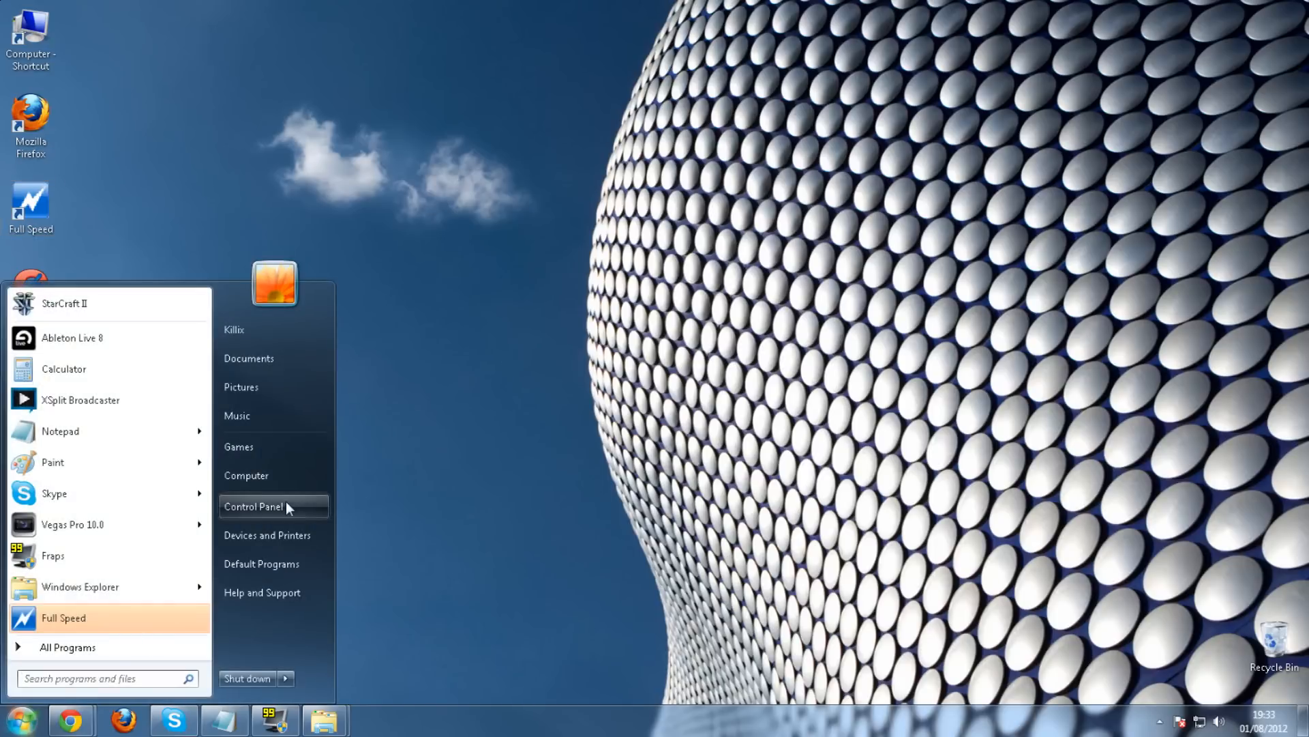
left_click(253, 506)
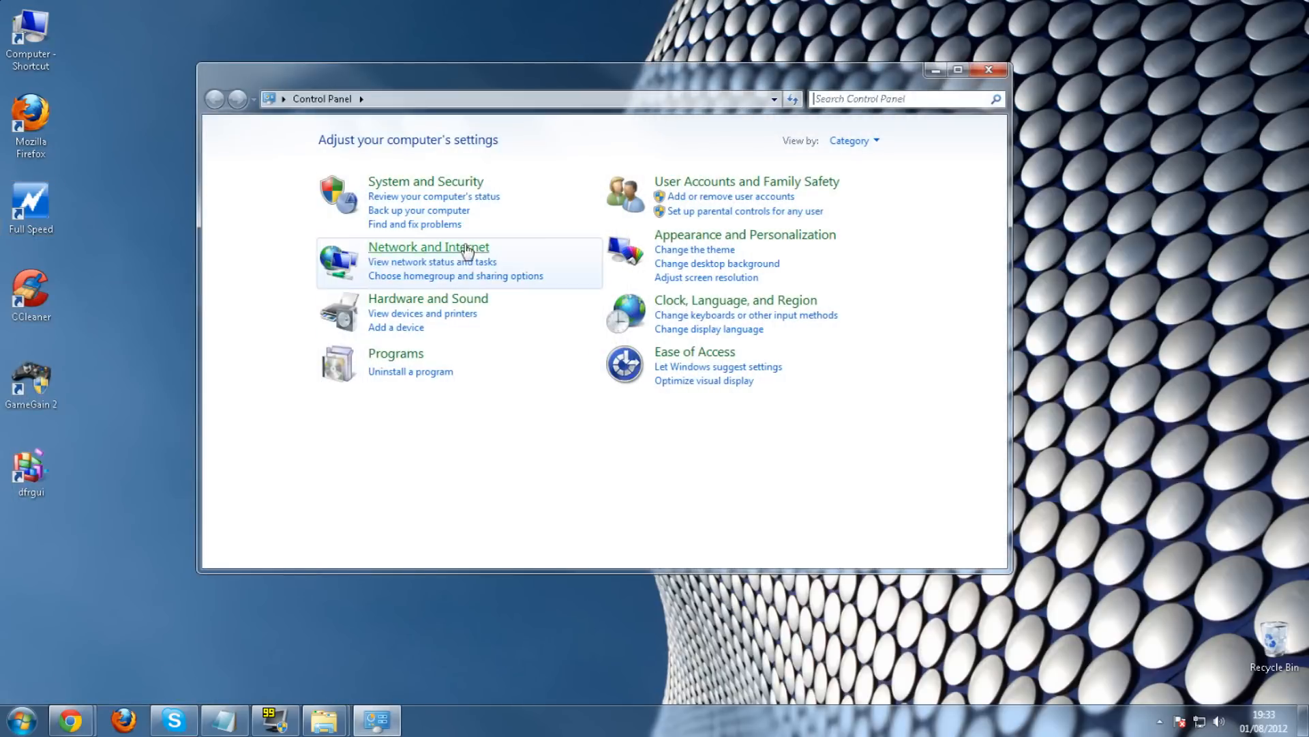
left_click(426, 181)
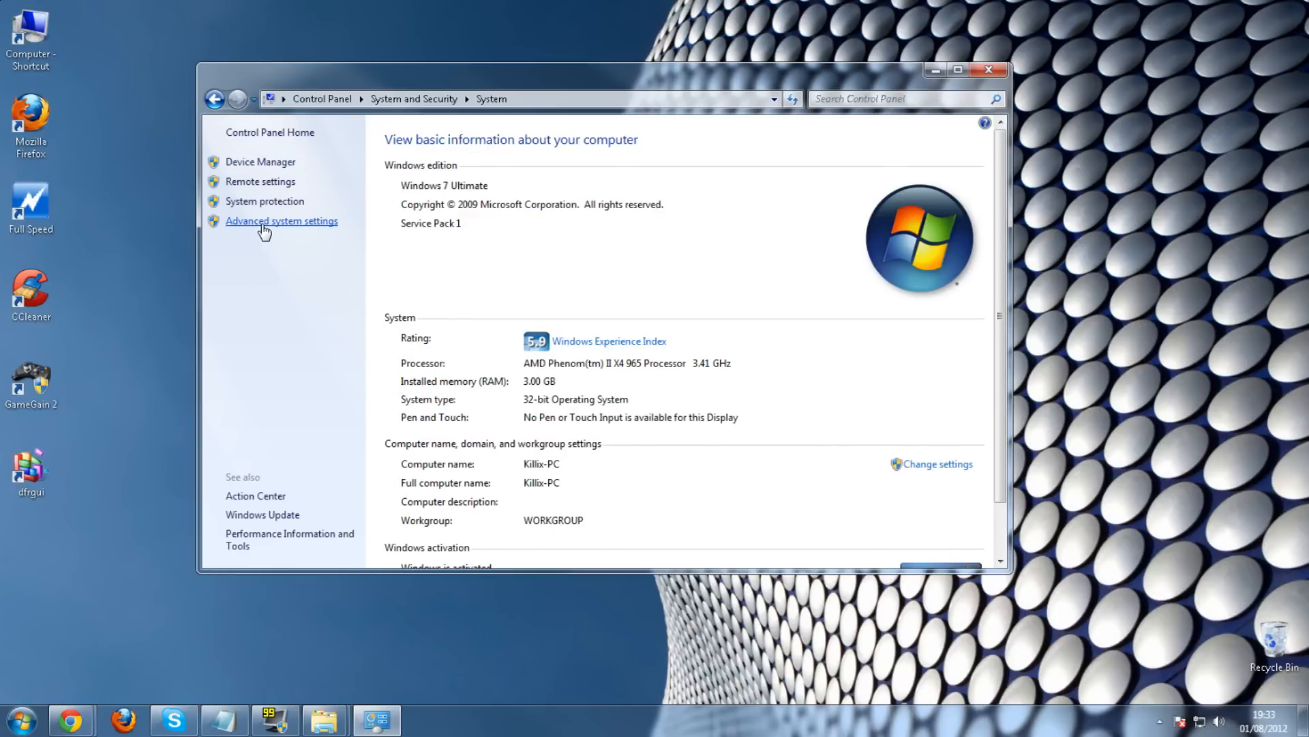
Step: Reach Virtual Memory settings showing drive C: with a custom 10000 MB paging file
left_click(281, 221)
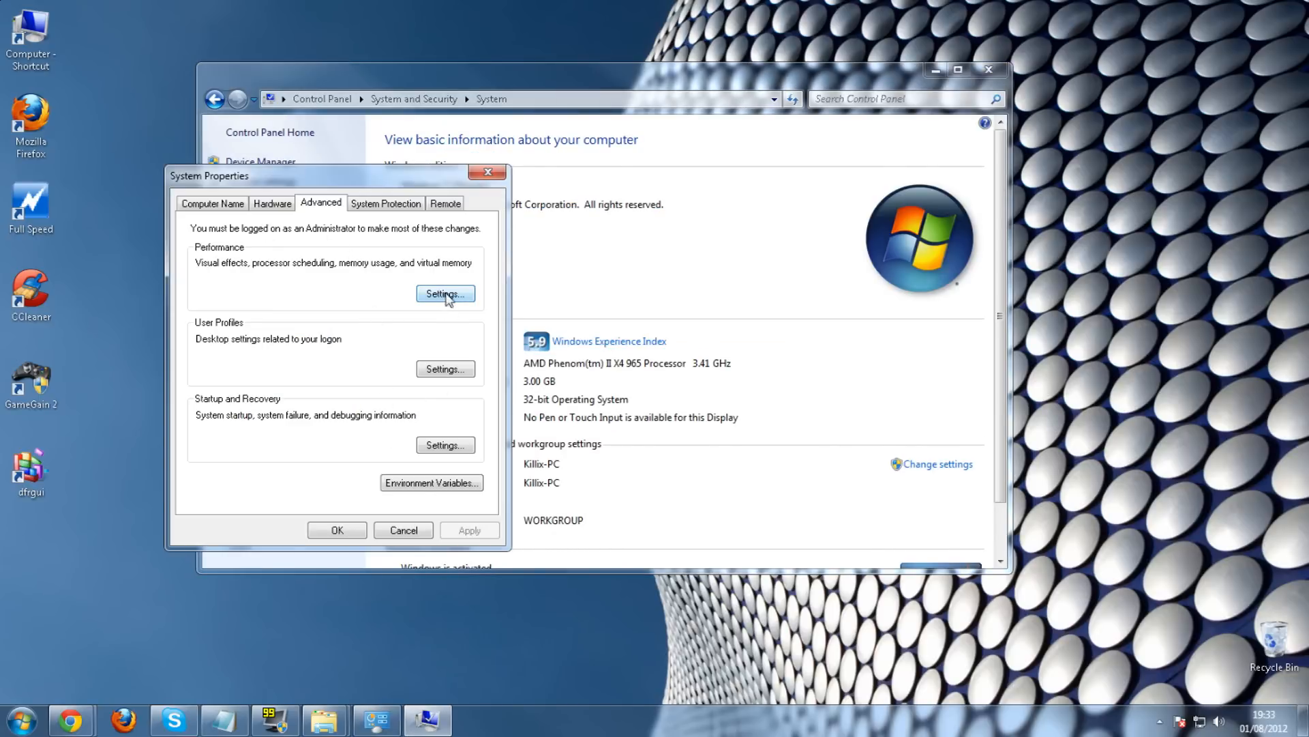
left_click(445, 295)
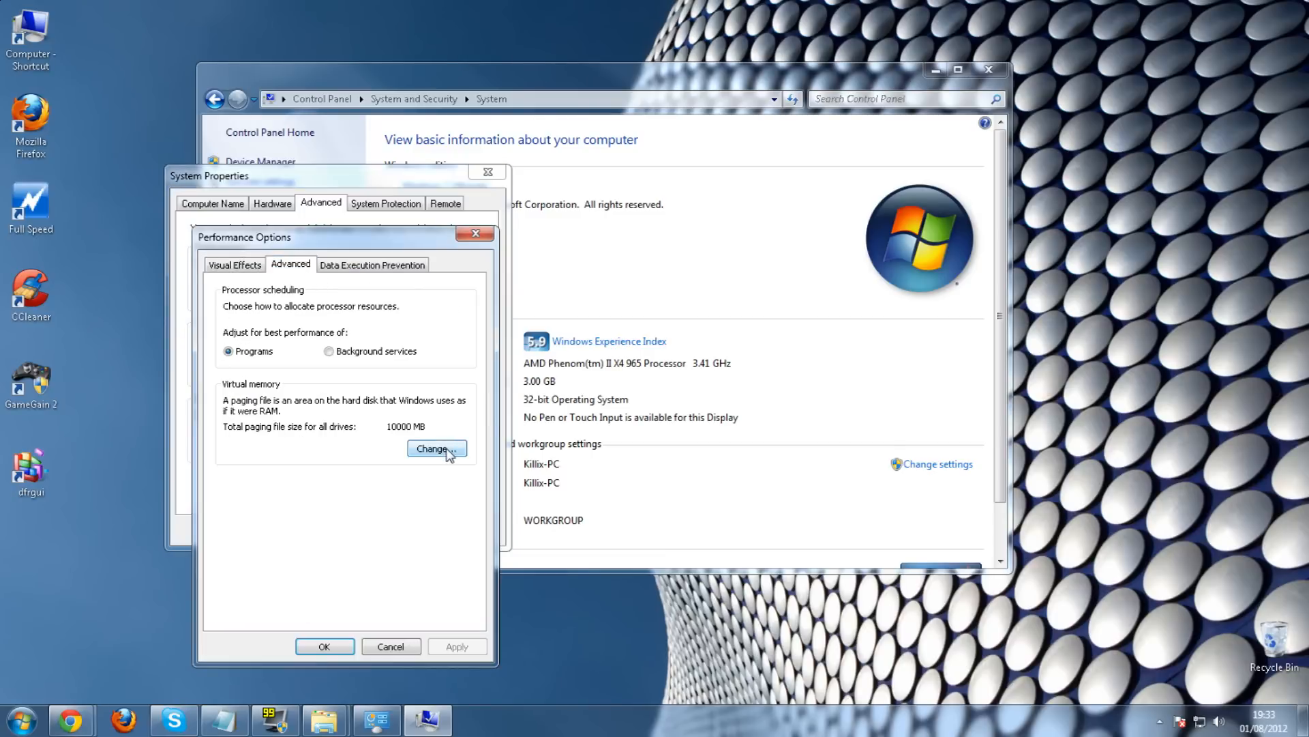
left_click(435, 449)
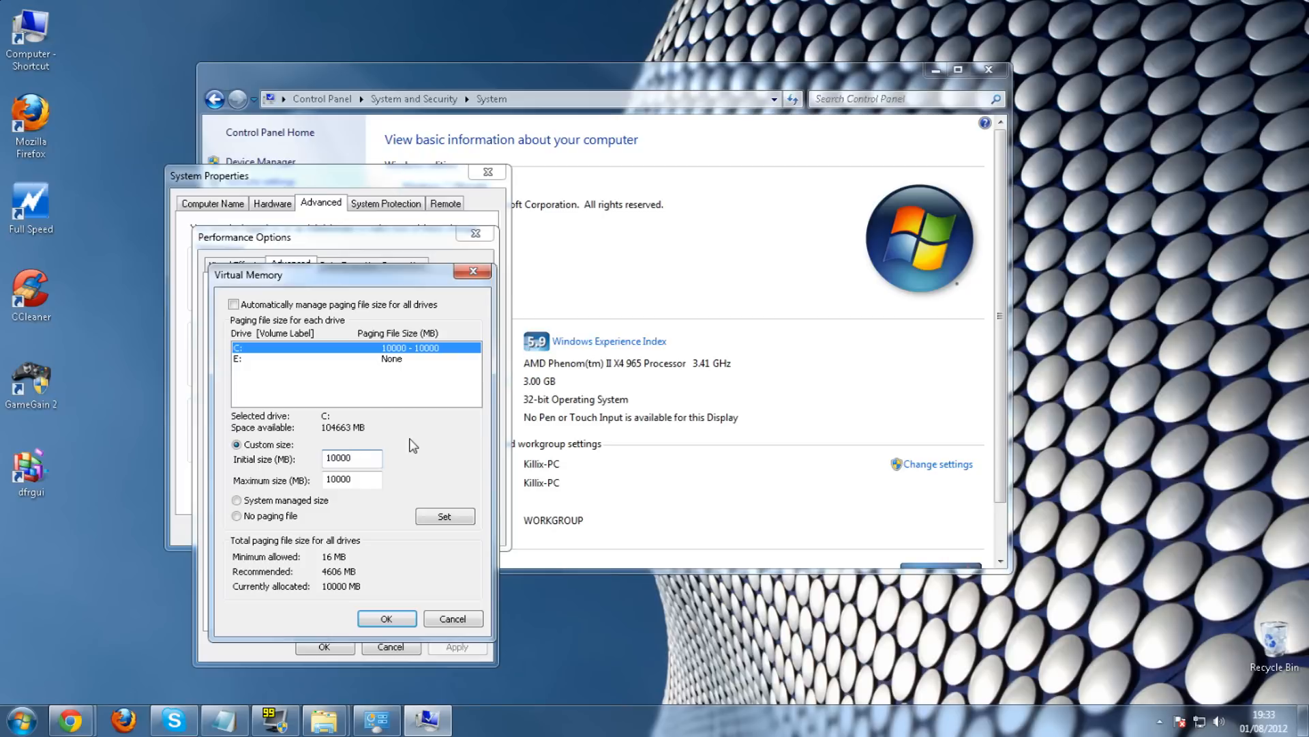
left_click(351, 458)
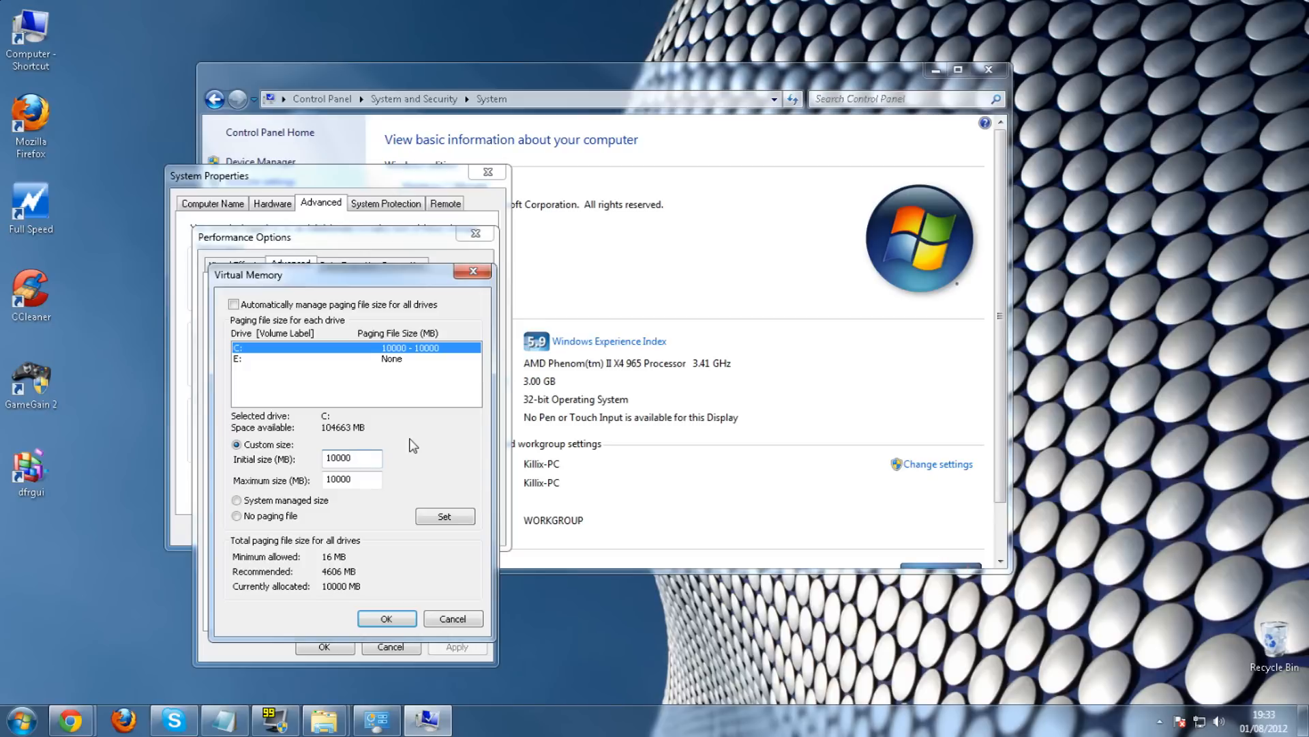
left_click(350, 458)
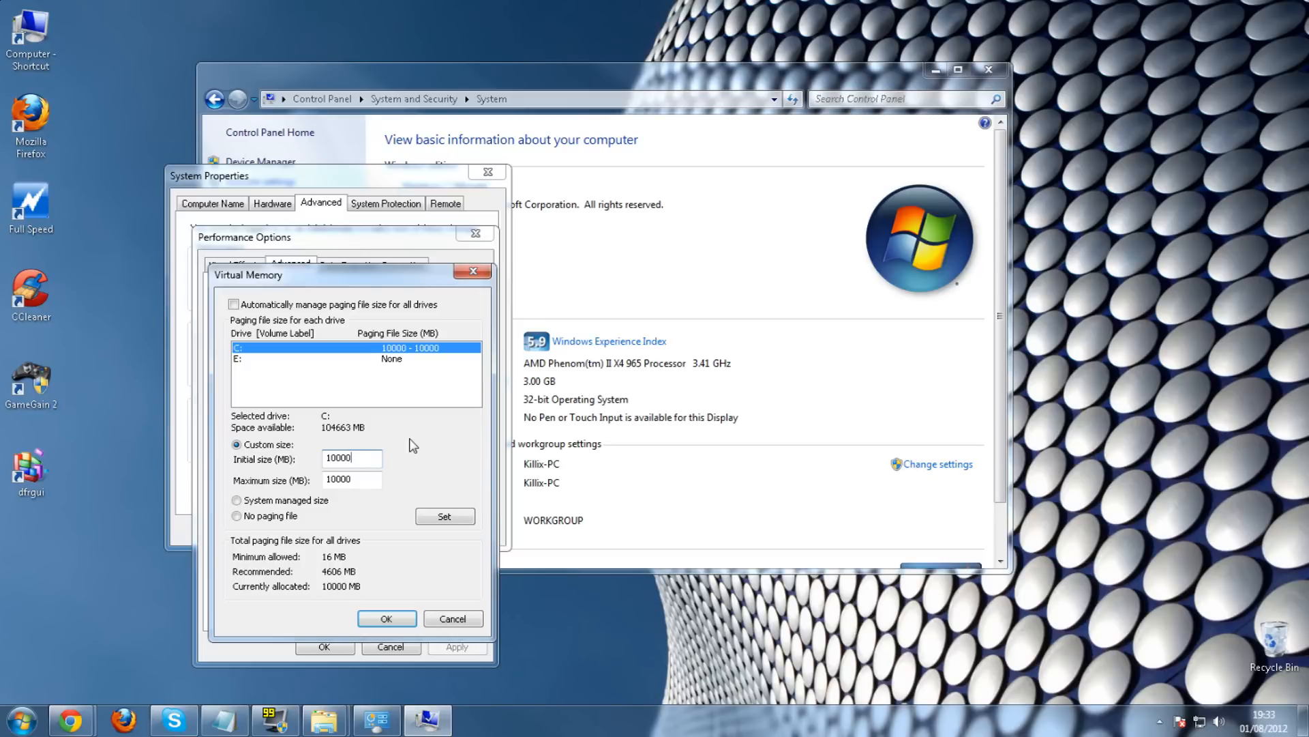